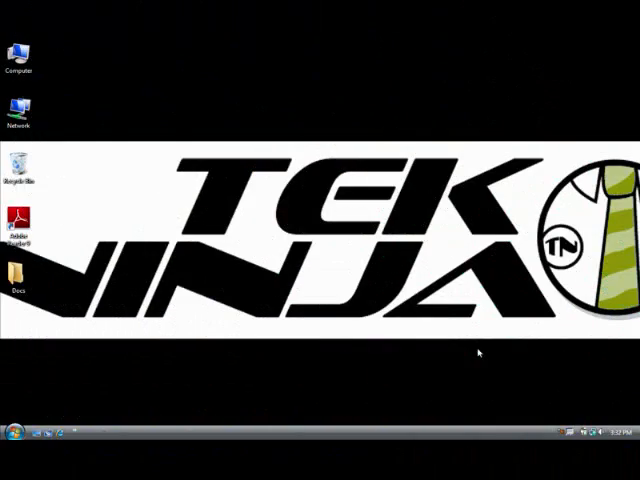
Step: Bring up the Start menu from the Vista desktop
click(12, 440)
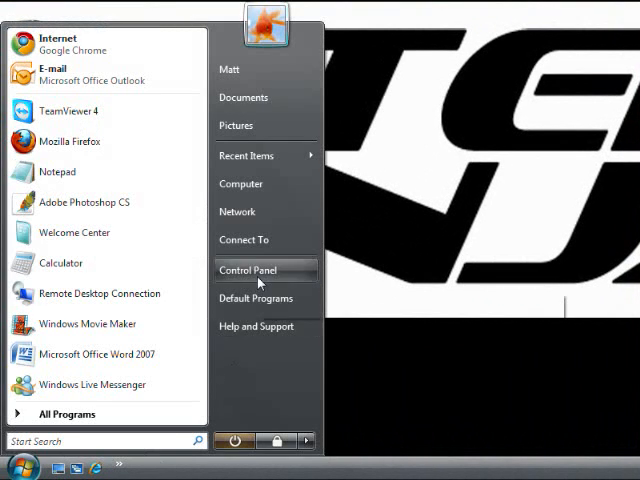
Step: Go from Control Panel's classic view into the Network and Sharing Center
click(248, 270)
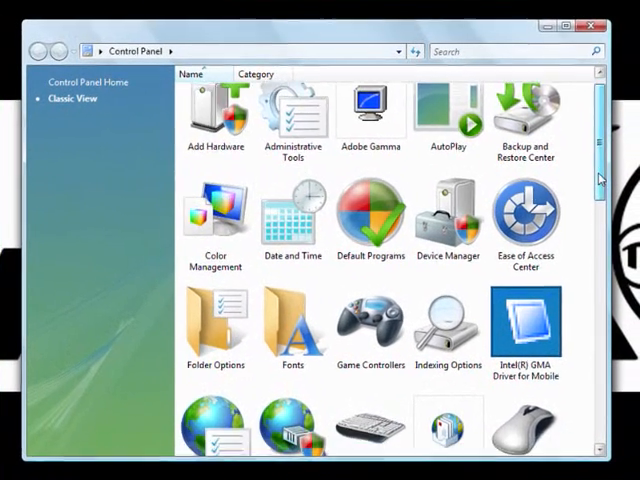
scroll(down, 3)
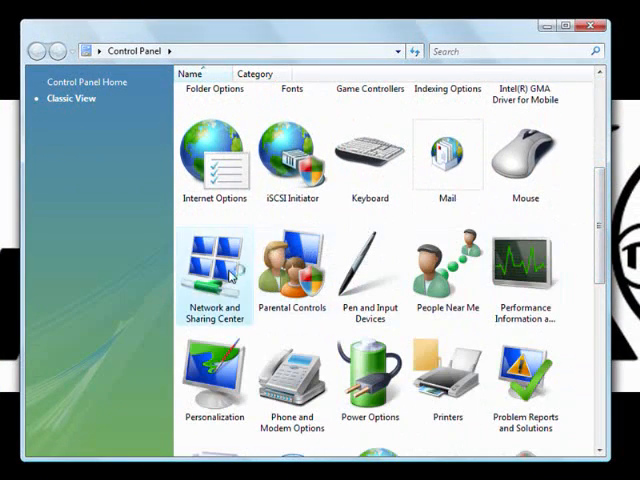
double_click(212, 260)
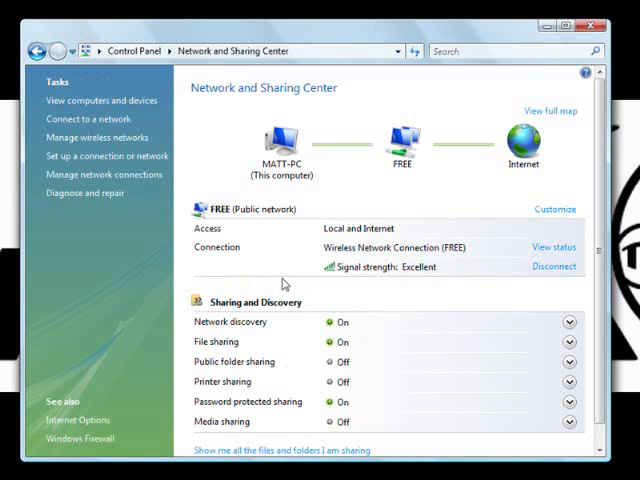
mouse_move(194, 188)
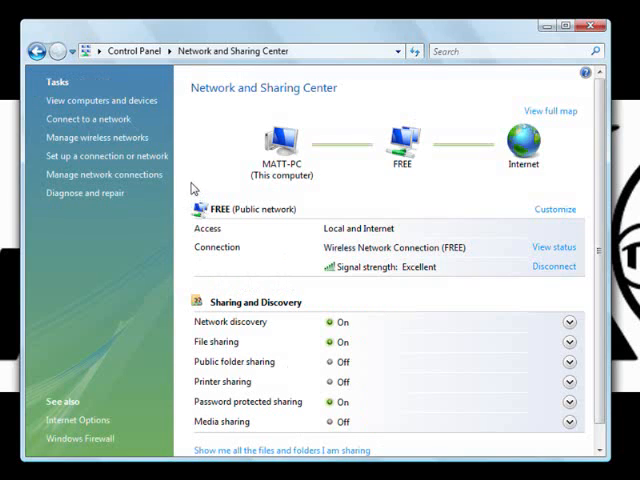
mouse_move(168, 180)
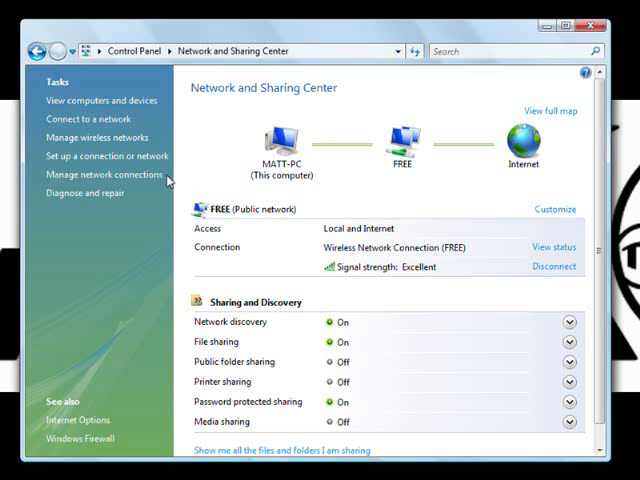
Step: Show the network connections list and bring up the Wireless Network Connection's properties
click(112, 174)
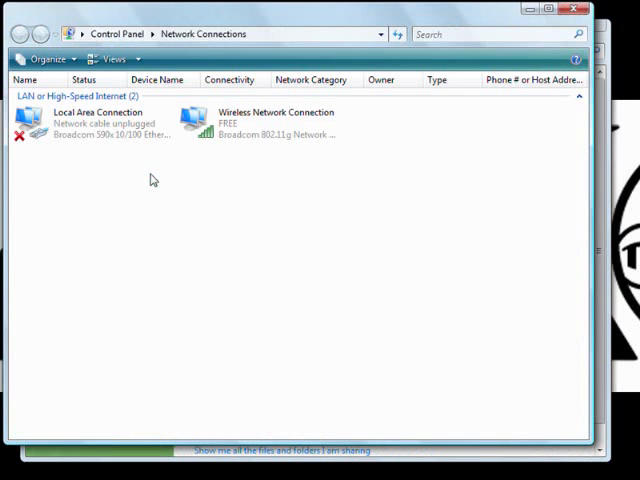
mouse_move(238, 168)
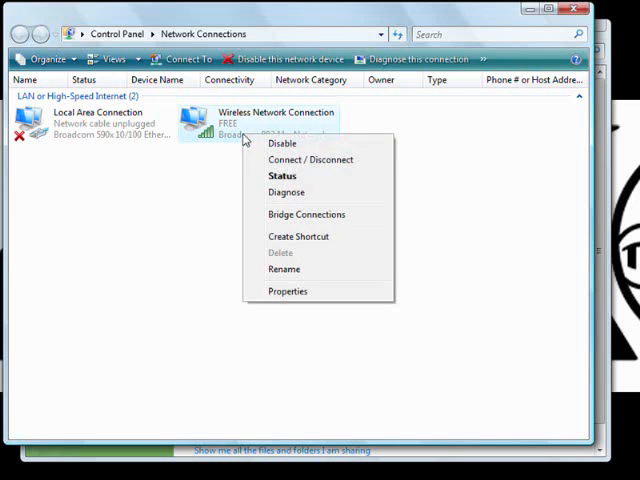
click(288, 292)
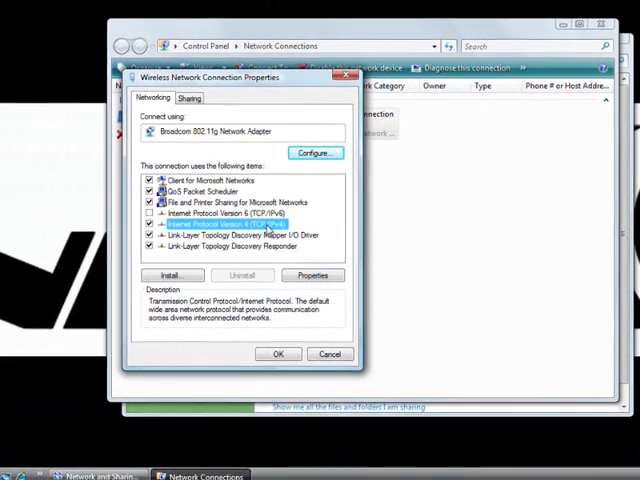
Step: Bring up the Internet Protocol Version 4 (TCP/IPv4) properties for the wireless connection
click(312, 276)
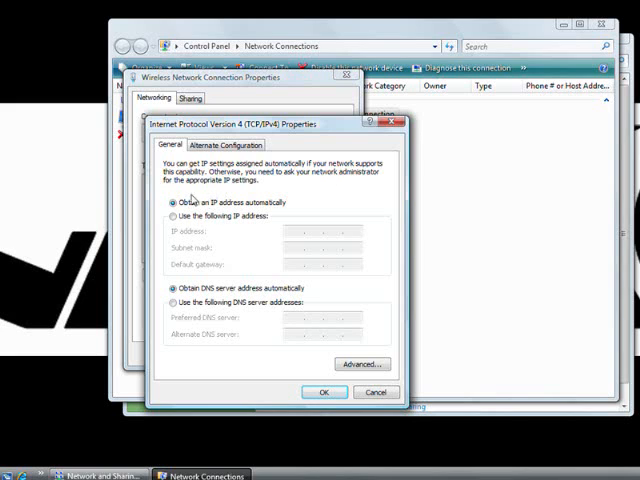
mouse_move(284, 208)
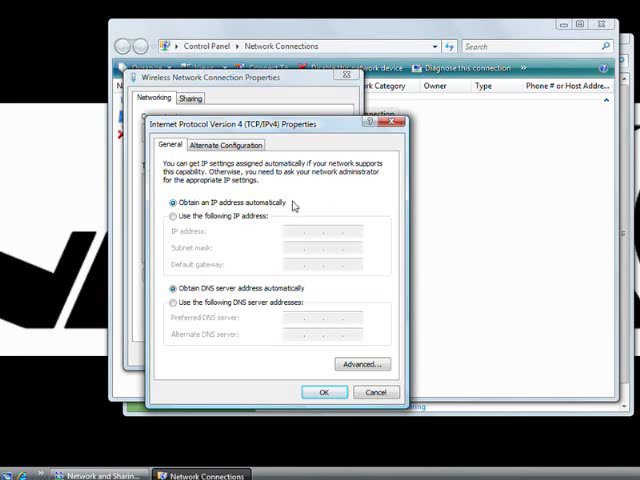
mouse_move(178, 230)
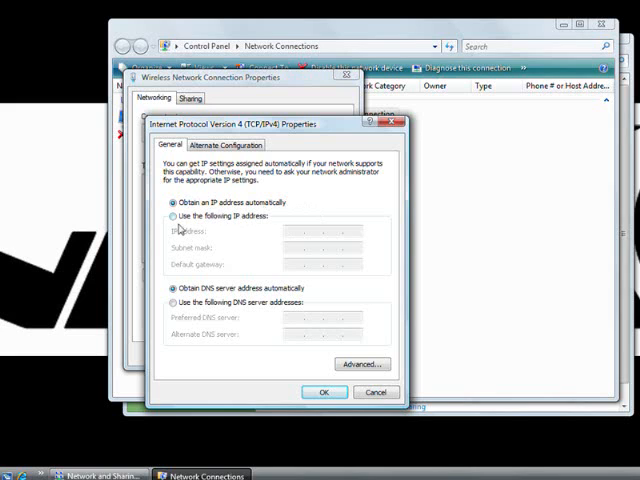
Step: Use static IP 192.168.0.12, subnet mask 255.255.255.0, gateway 192.168.0.1 and confirm
click(168, 216)
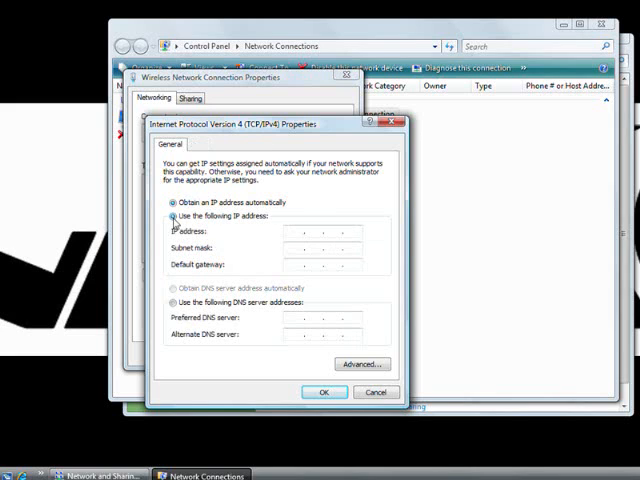
click(170, 216)
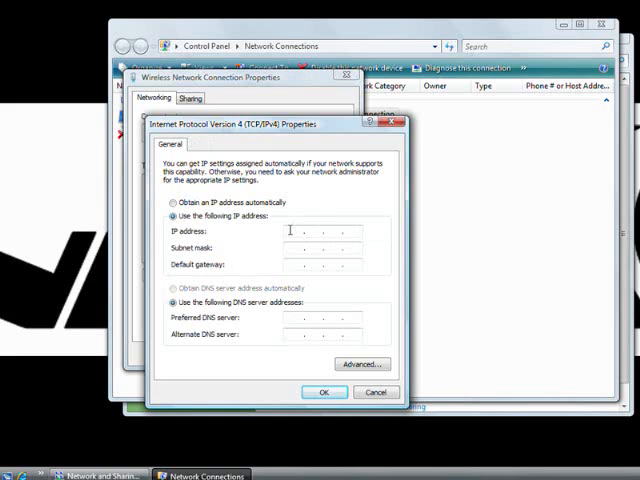
text(192 . 168 .  .)
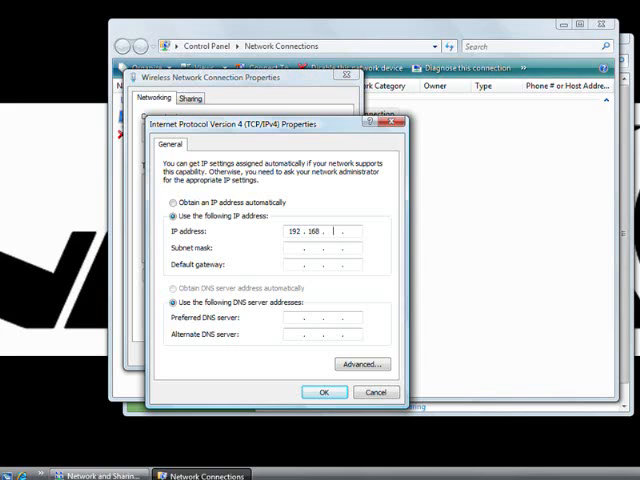
text(0.1)
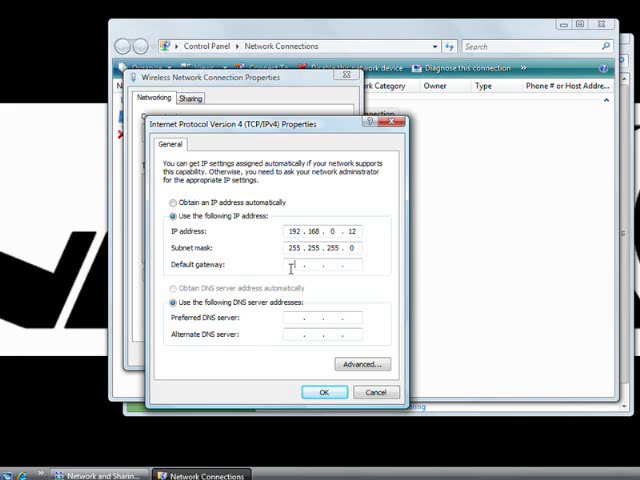
text(192.1)
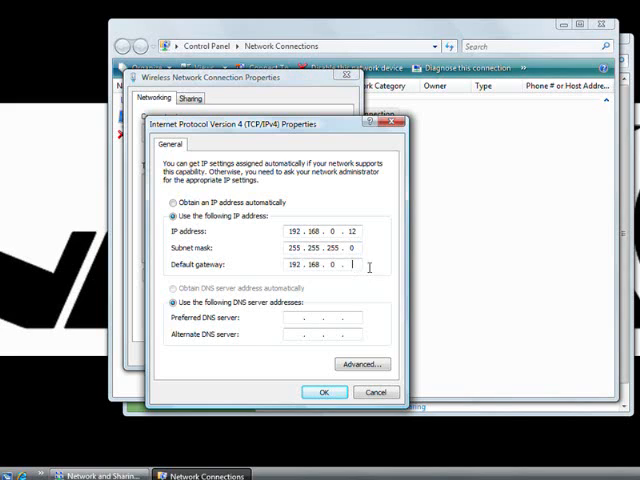
text(1)
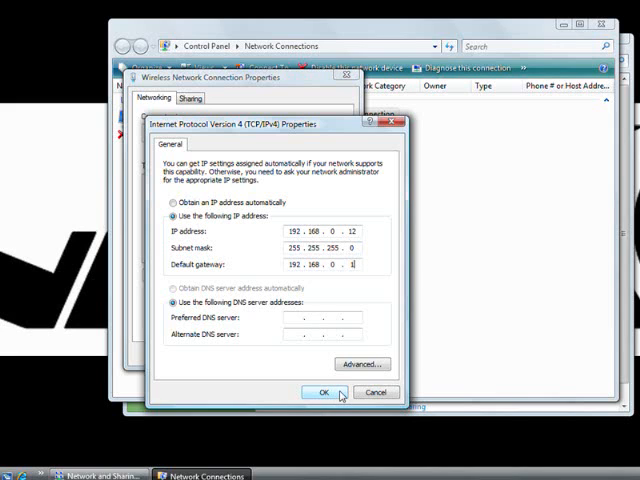
click(320, 392)
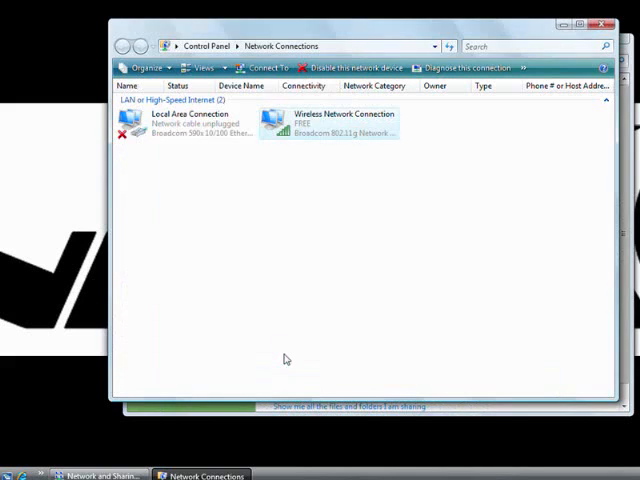
mouse_move(364, 172)
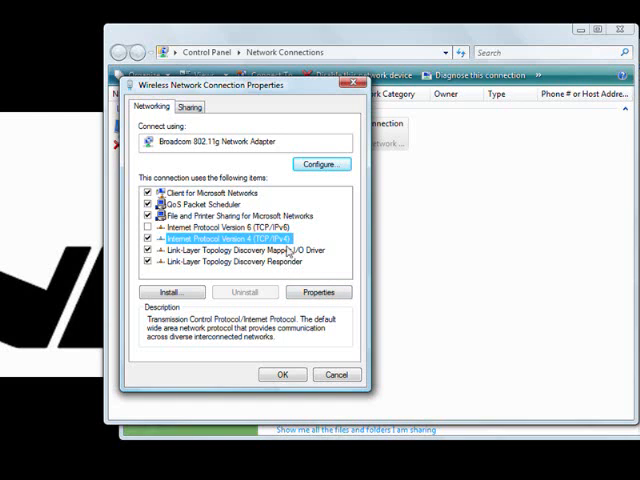
Step: Switch IPv4 back to automatic IP and DNS, confirm, and close the wireless properties
click(318, 292)
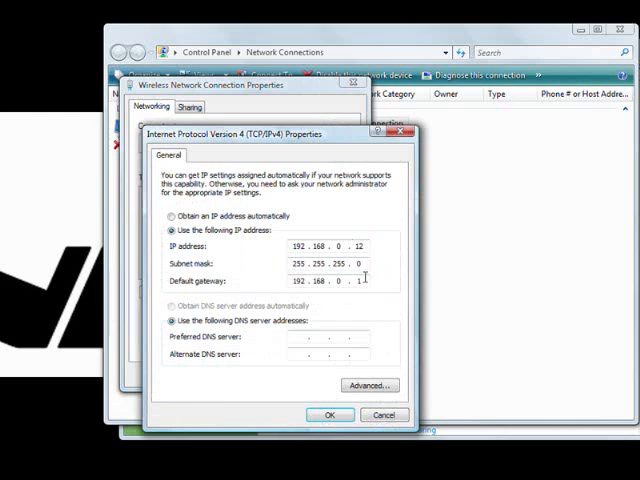
click(172, 216)
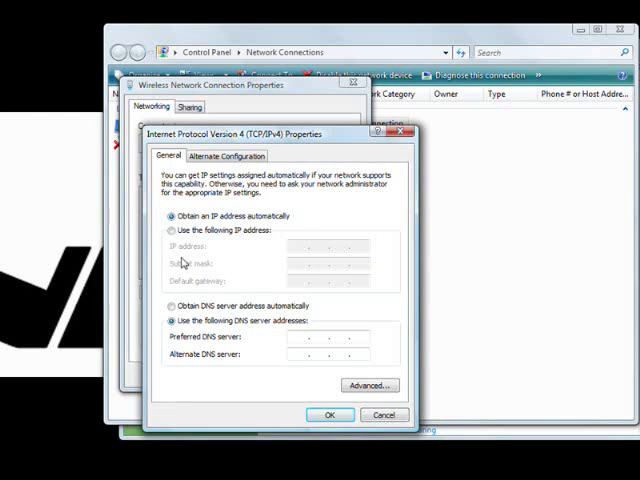
click(172, 306)
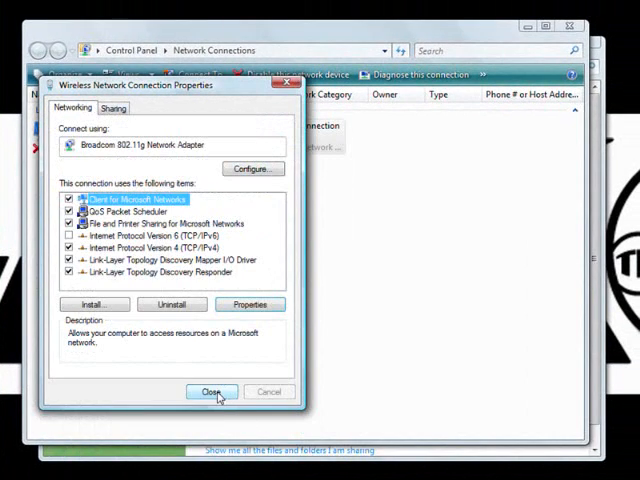
click(212, 392)
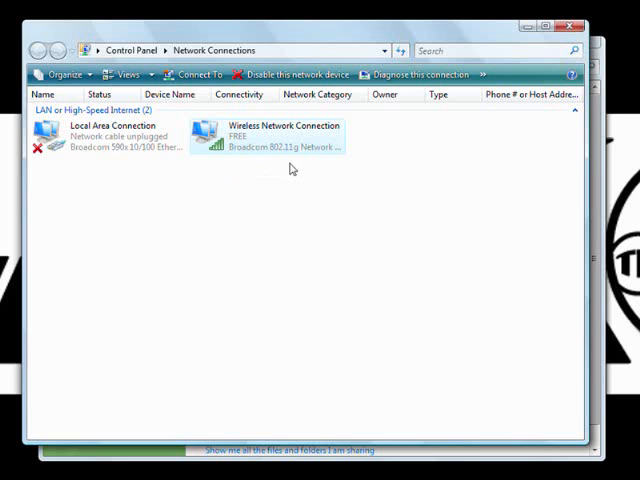
mouse_move(292, 166)
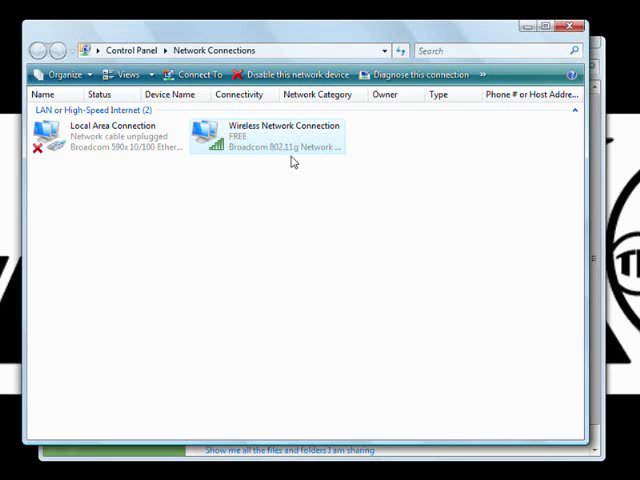
mouse_move(290, 162)
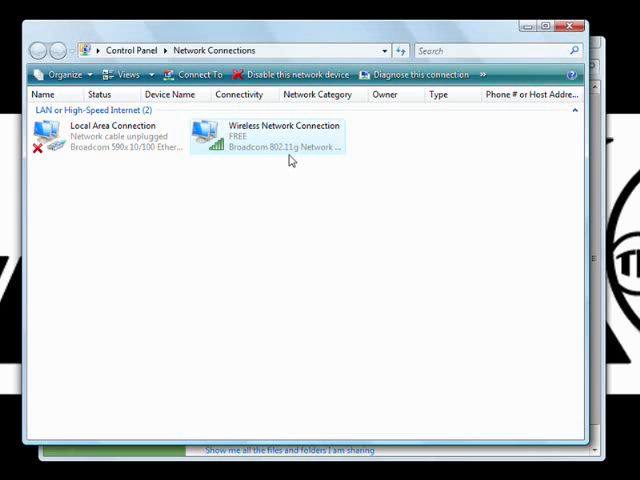
mouse_move(452, 126)
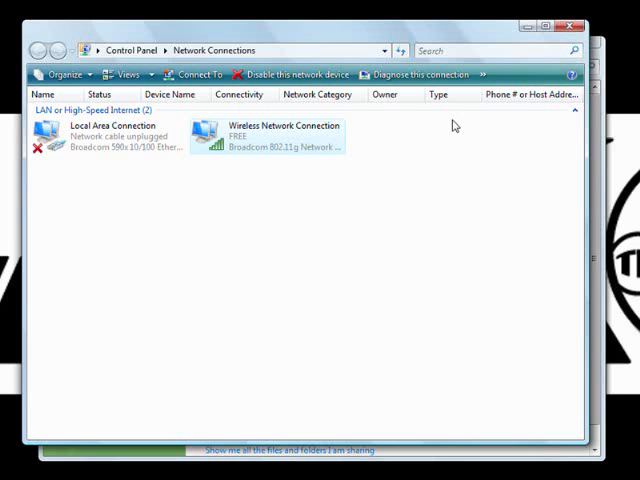